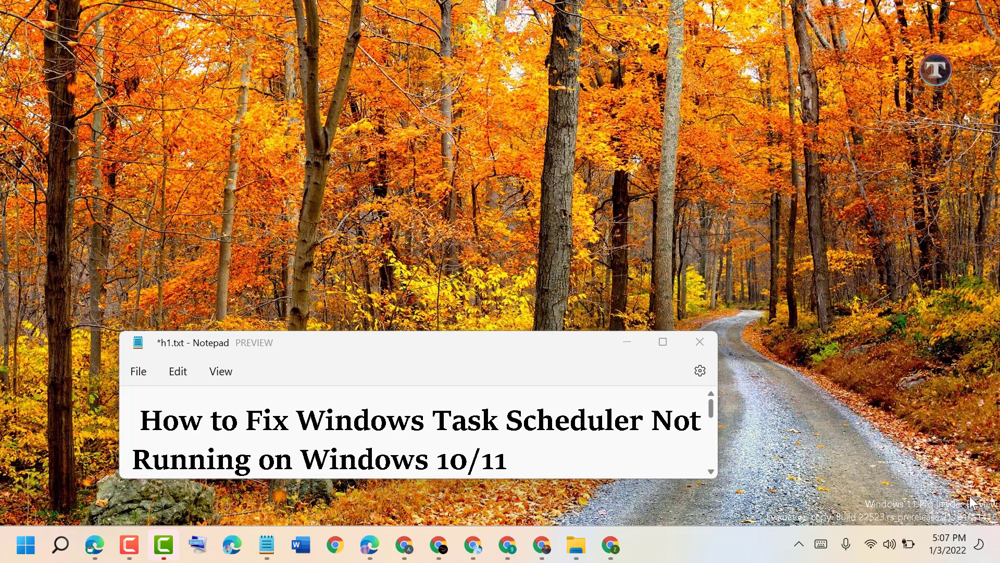
{"action": "mouse_move", "coordinate": [644, 384]}
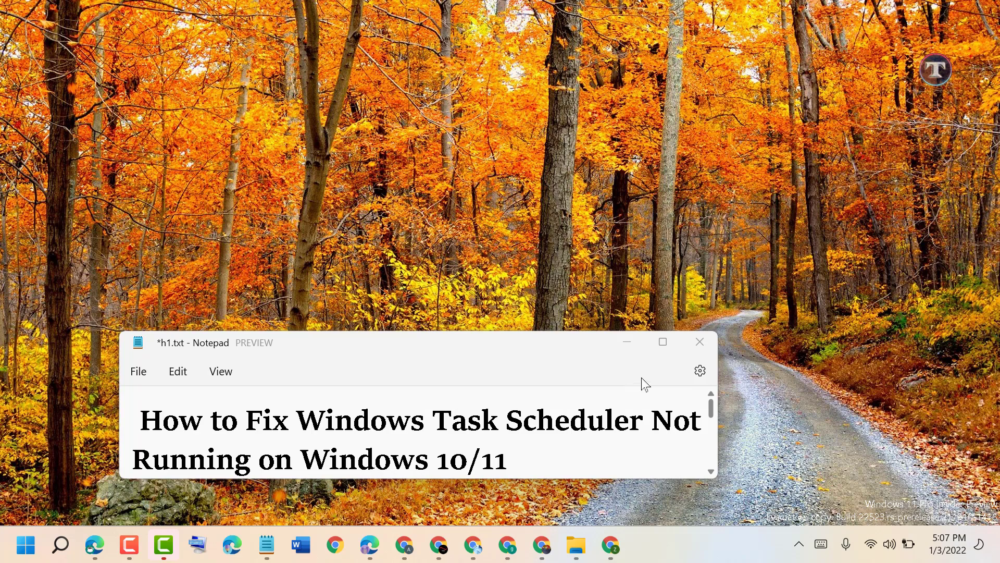
Minimize the Notepad notes about fixing Task Scheduler so the desktop shows
{"action": "left_click", "coordinate": [699, 342]}
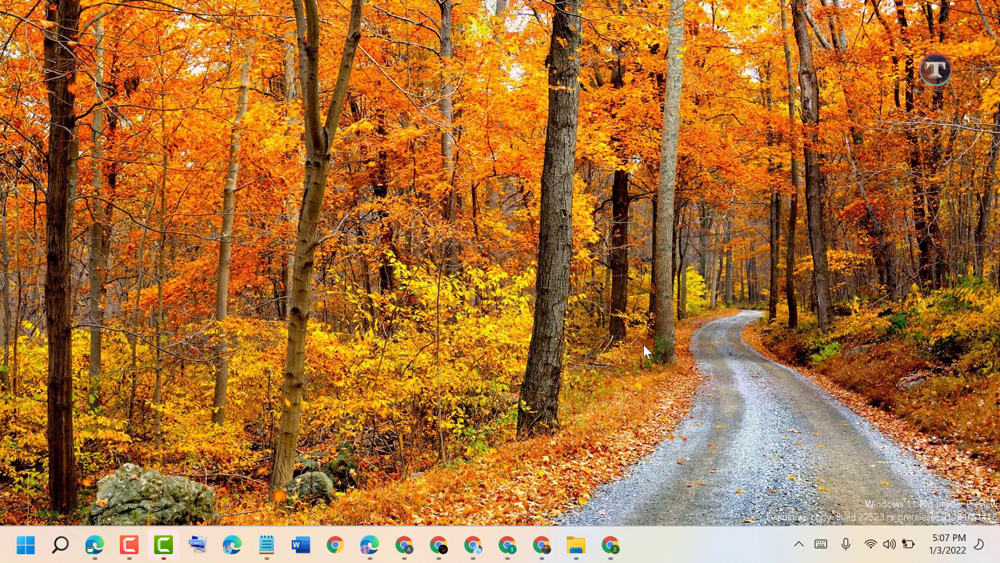
{"action": "mouse_move", "coordinate": [62, 545]}
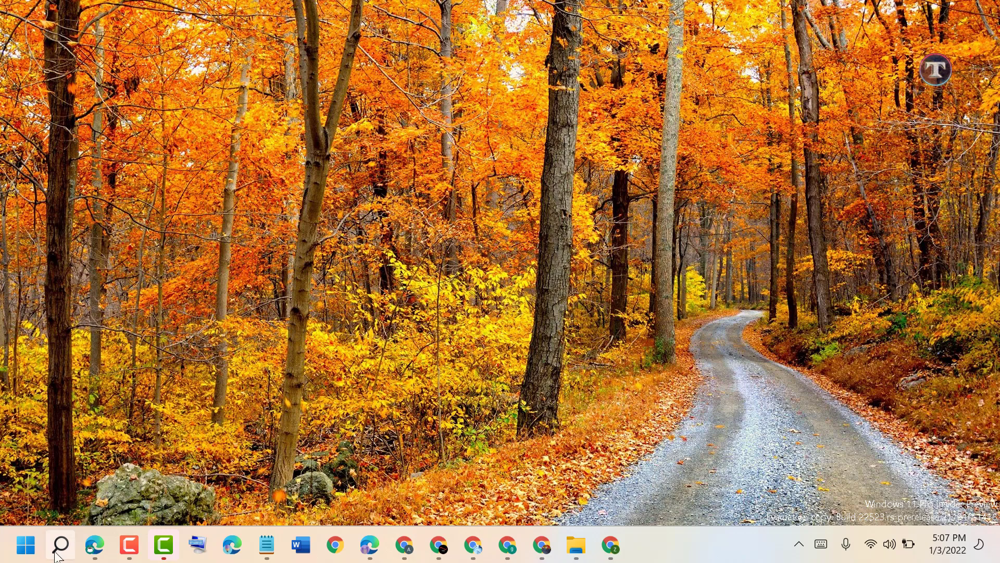
Search Windows for 'services' and launch the Services console
{"action": "left_click", "coordinate": [60, 544]}
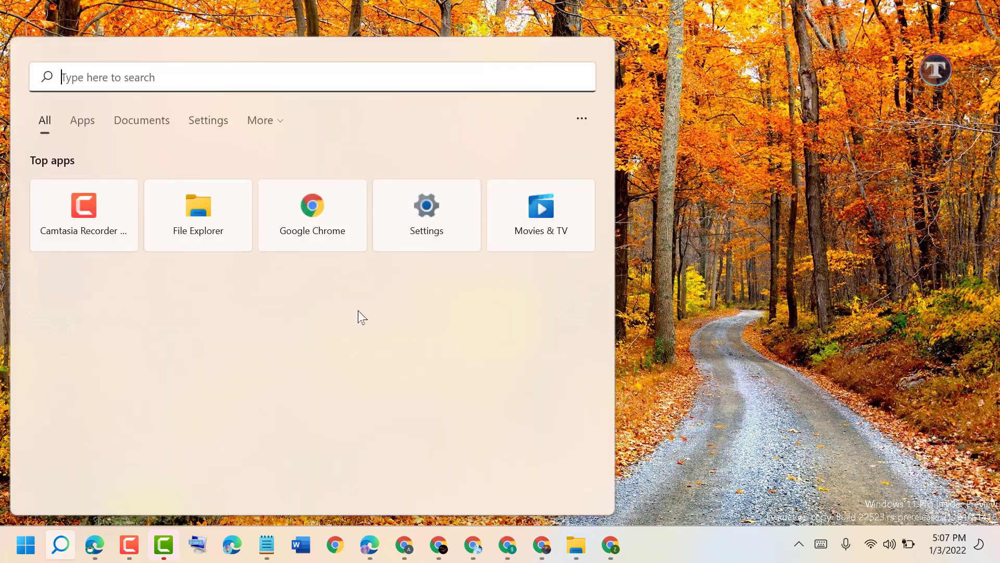
{"action": "type", "text": "services"}
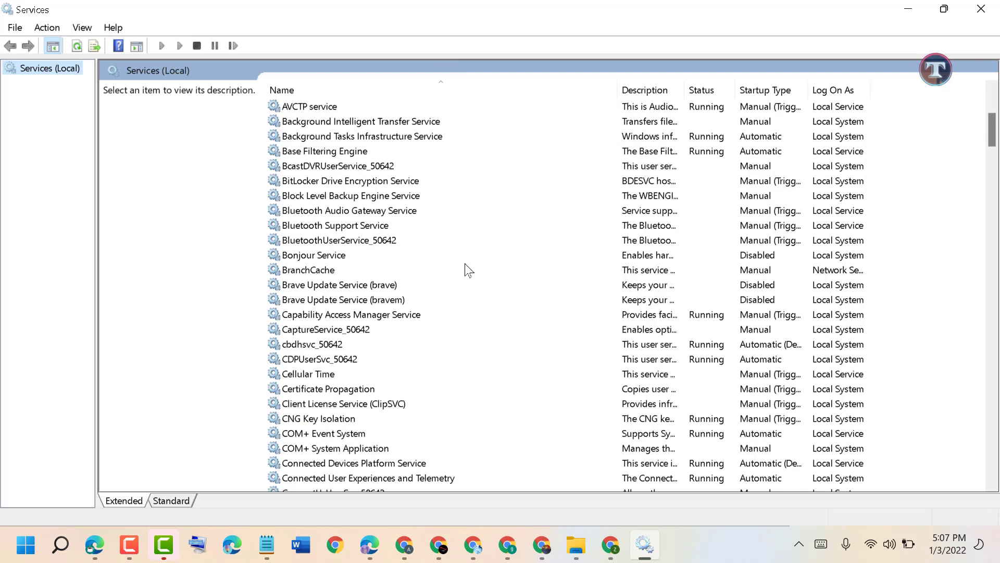
Scroll the Services list down to the Task Scheduler entry
{"action": "scroll", "scroll_direction": "down", "scroll_amount": 3}
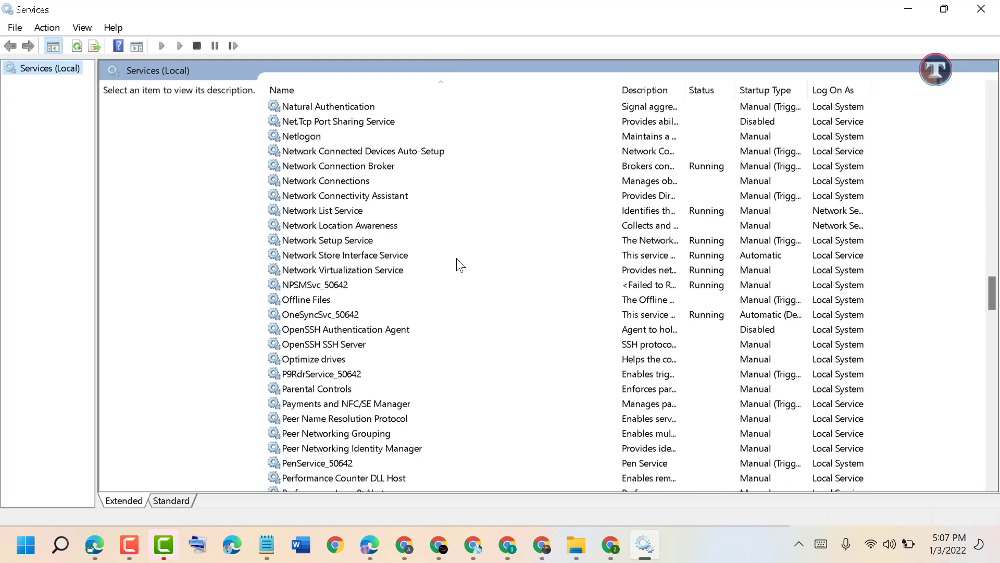
{"action": "scroll", "scroll_direction": "down", "scroll_amount": 3}
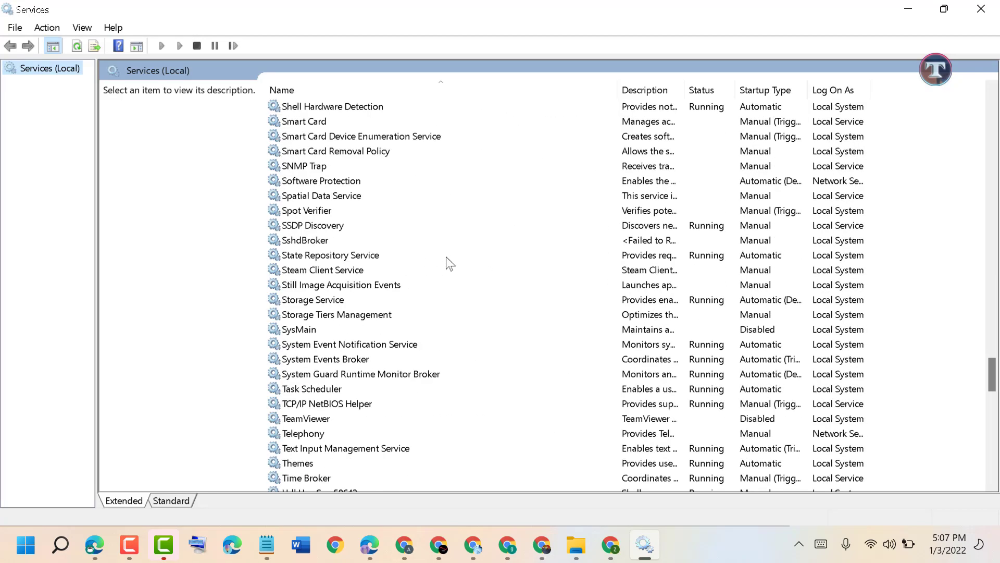
{"action": "scroll", "scroll_direction": "down", "scroll_amount": 3}
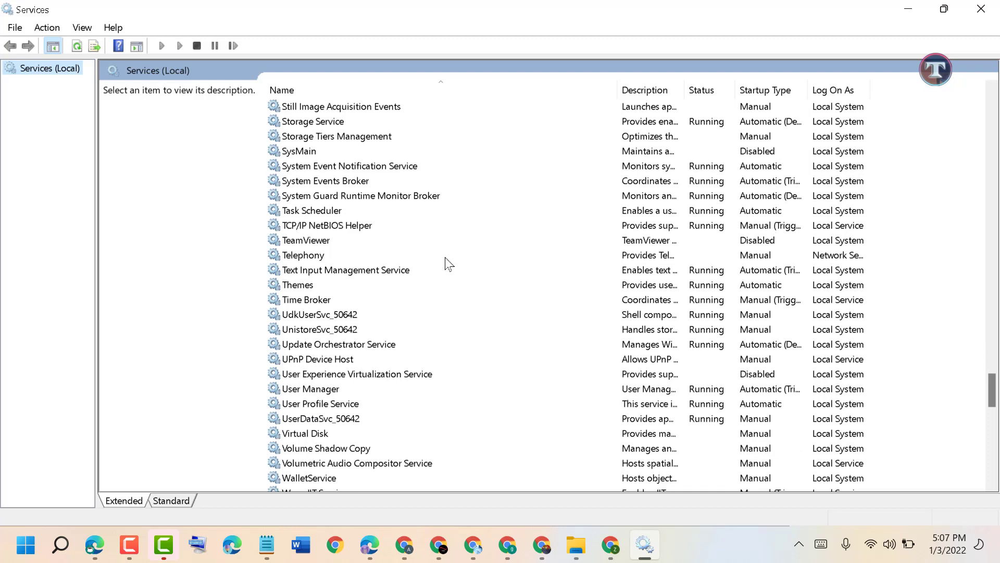
{"action": "mouse_move", "coordinate": [312, 232]}
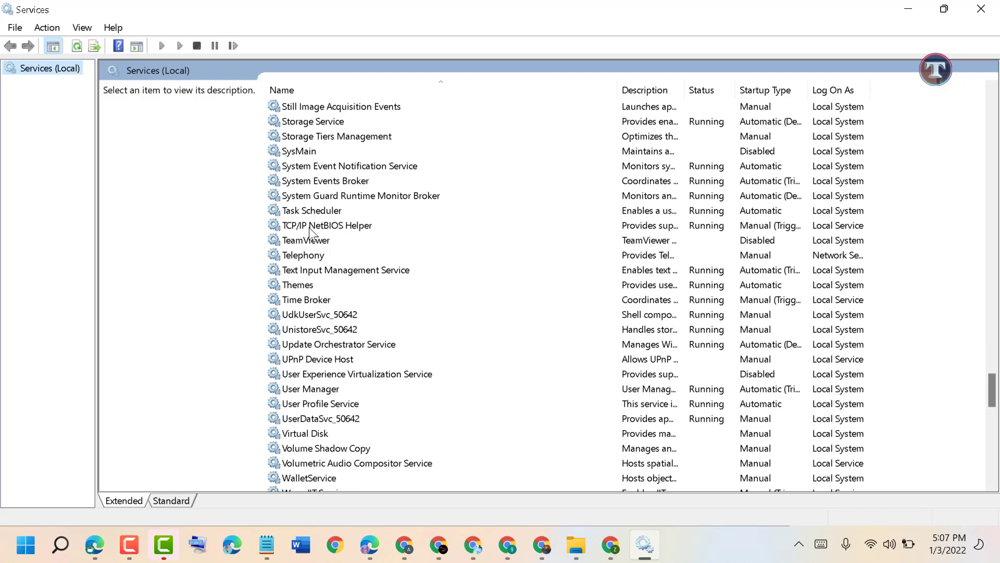
{"action": "mouse_move", "coordinate": [317, 215]}
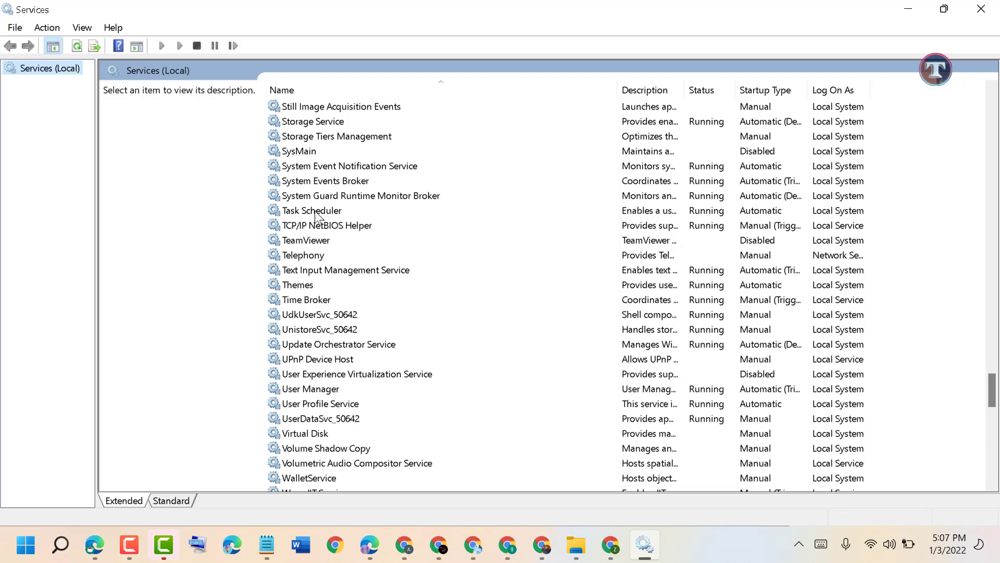
{"action": "double_click", "coordinate": [312, 210]}
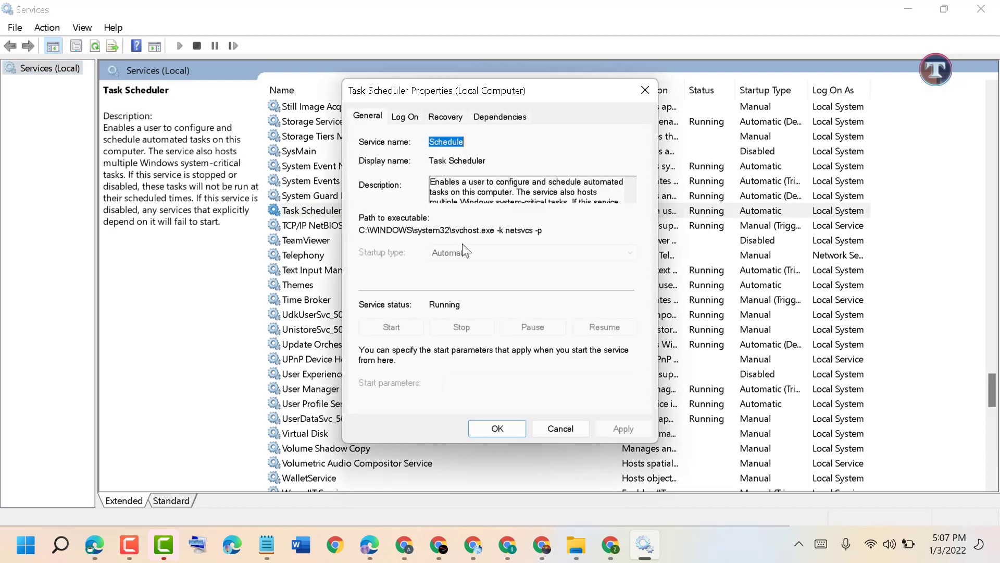
{"action": "mouse_move", "coordinate": [459, 259]}
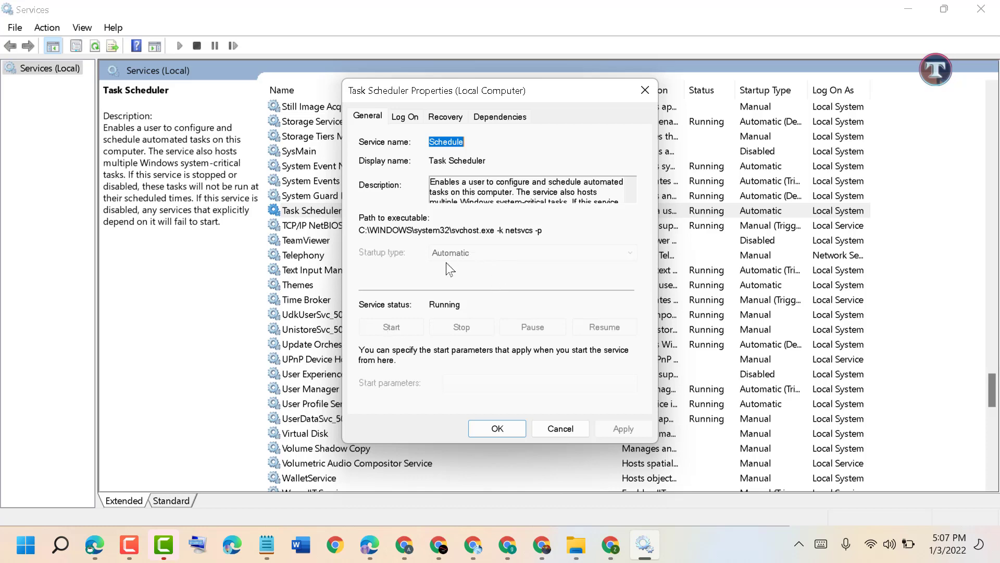
{"action": "mouse_move", "coordinate": [381, 259]}
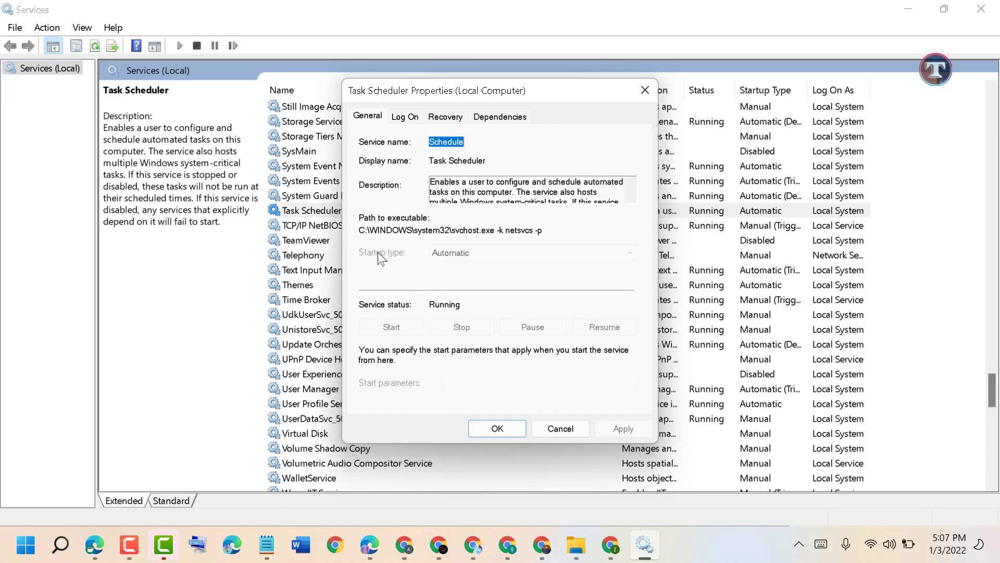
{"action": "mouse_move", "coordinate": [379, 340]}
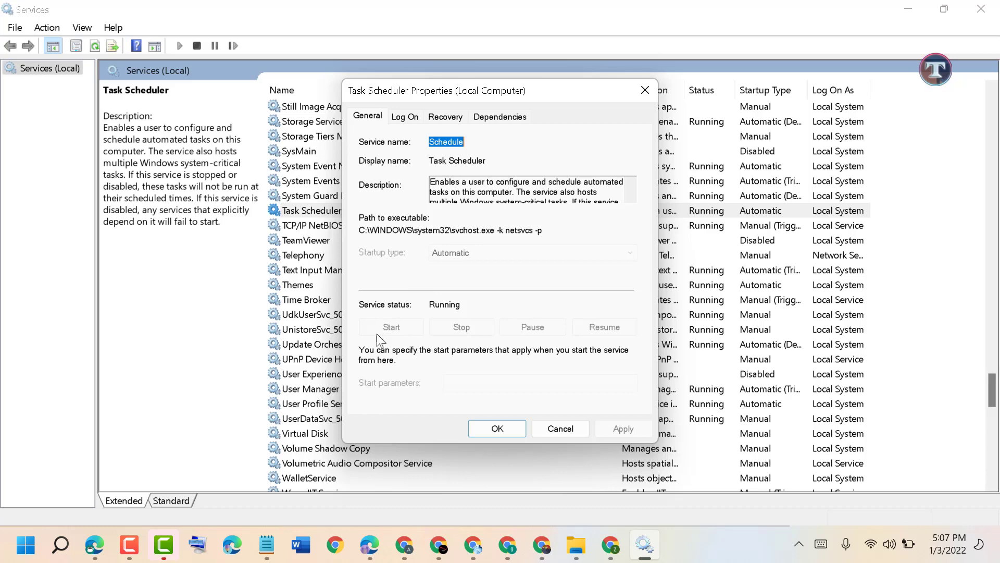
{"action": "mouse_move", "coordinate": [432, 313]}
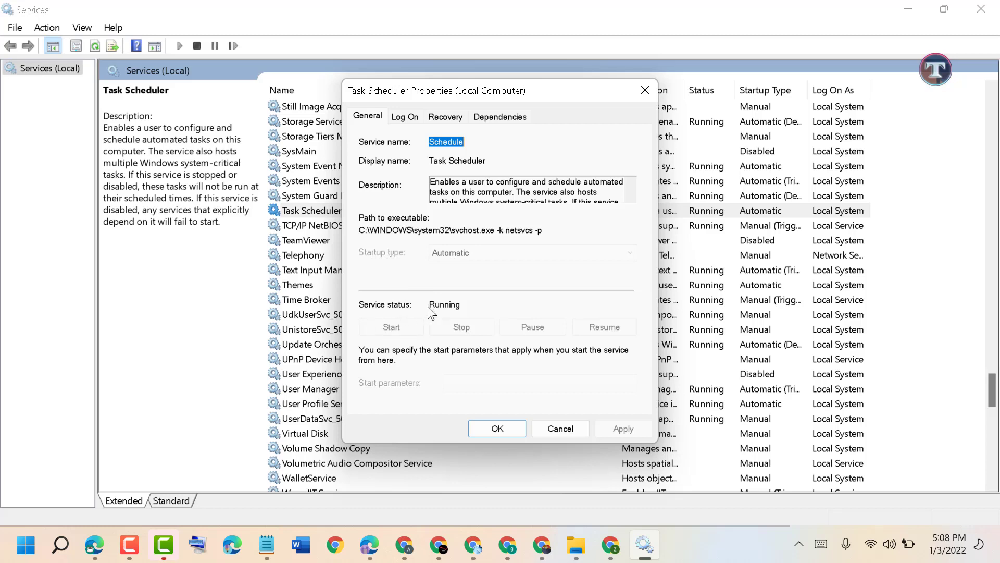
{"action": "mouse_move", "coordinate": [388, 339]}
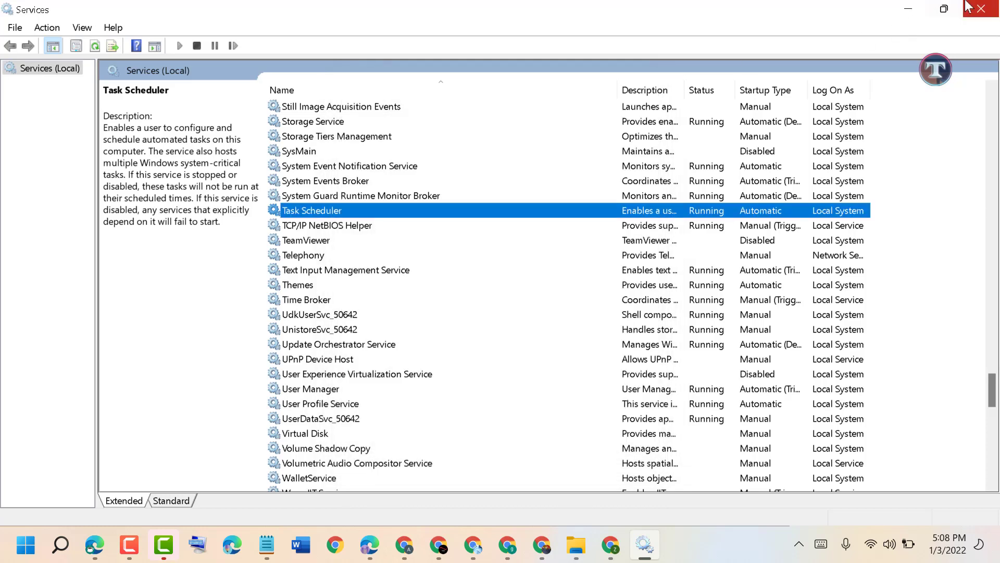
Close the Services console and restore the Notepad notes from the taskbar
{"action": "left_click", "coordinate": [981, 9]}
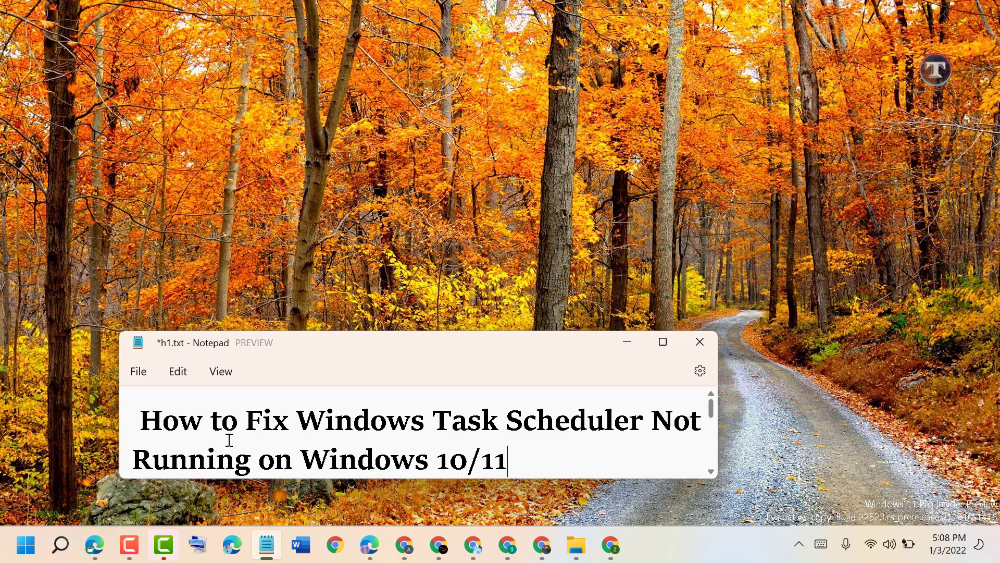
{"action": "mouse_move", "coordinate": [365, 324]}
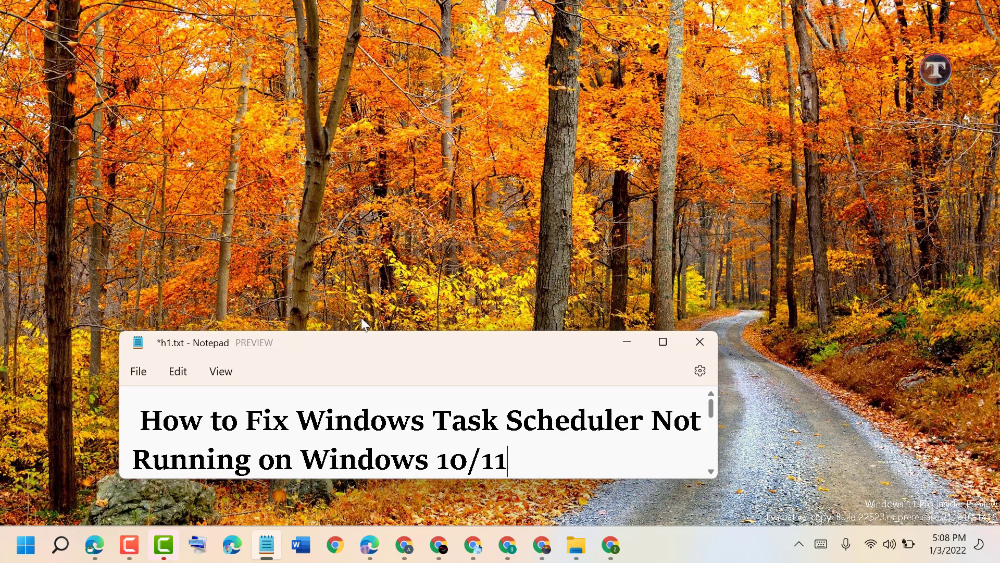
{"action": "left_click", "coordinate": [128, 545]}
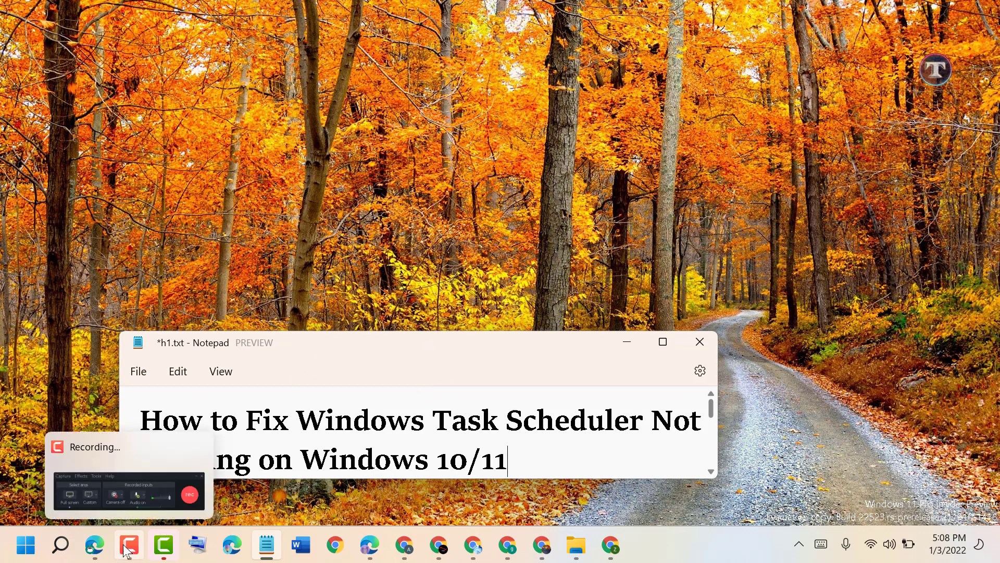